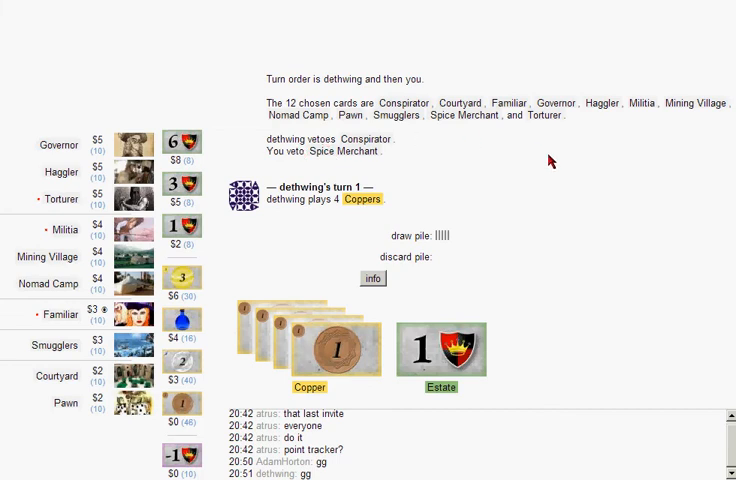
pyautogui.moveTo(538, 205)
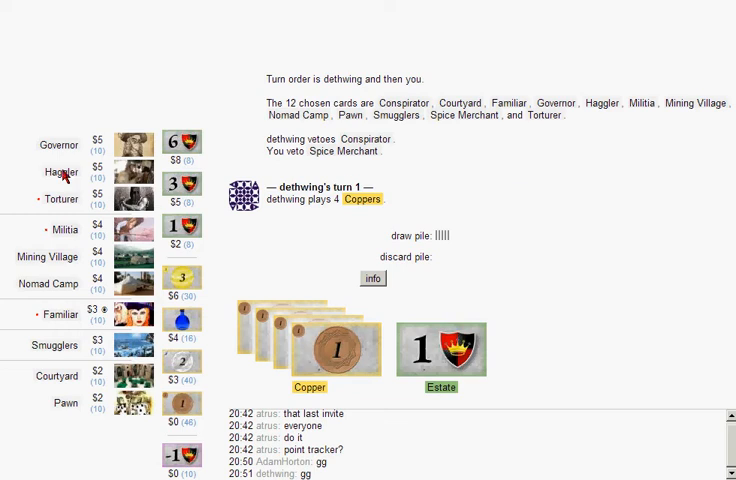
pyautogui.moveTo(680, 152)
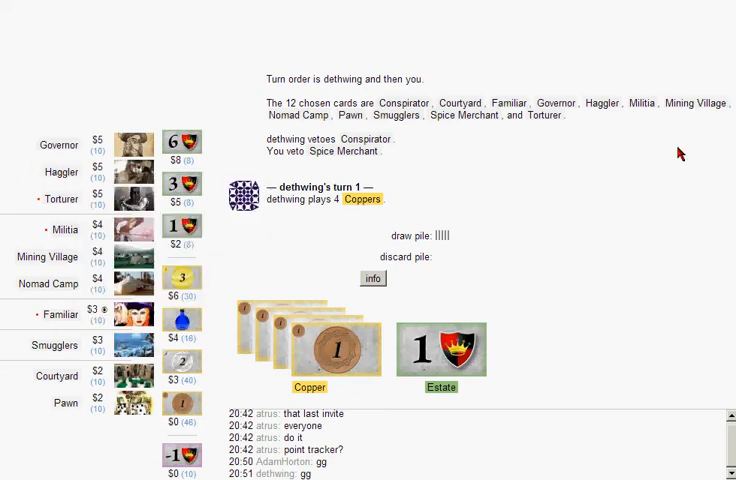
pyautogui.moveTo(693, 170)
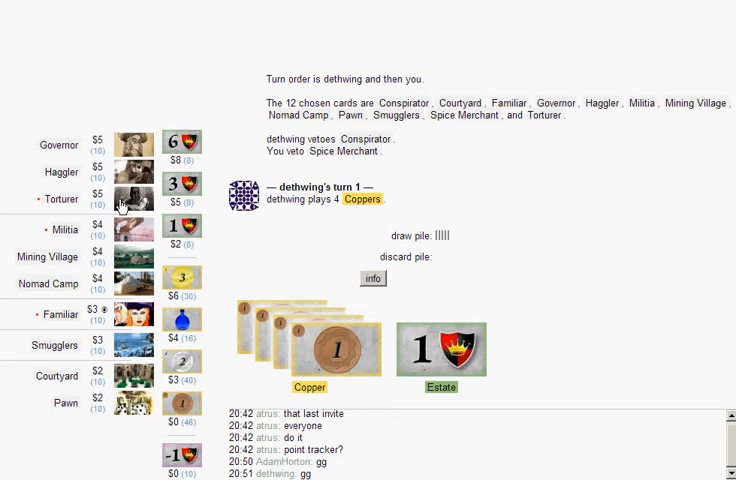
pyautogui.moveTo(578, 253)
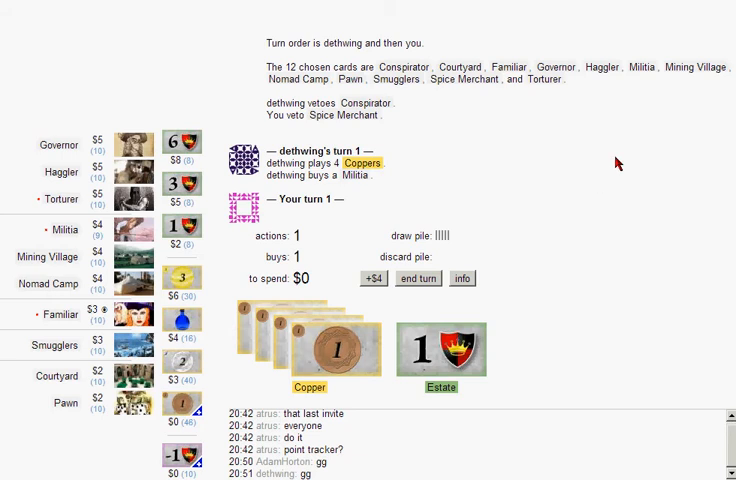
pyautogui.moveTo(481, 209)
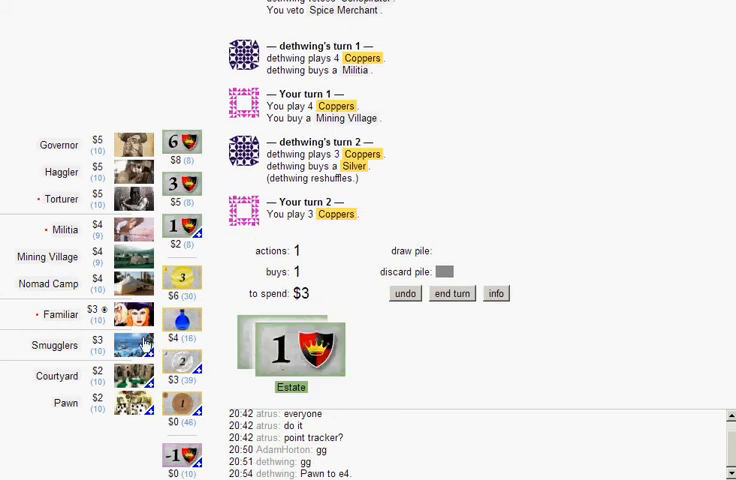
# Step: Buy a Smugglers from the supply with $3
pyautogui.click(451, 293)
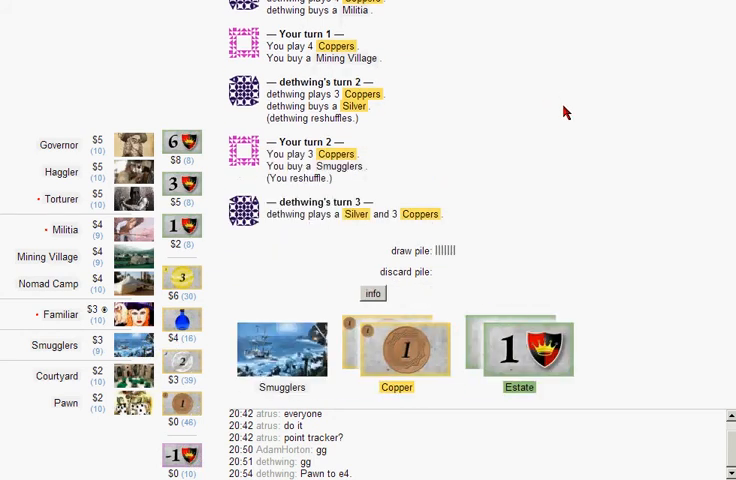
pyautogui.moveTo(568, 135)
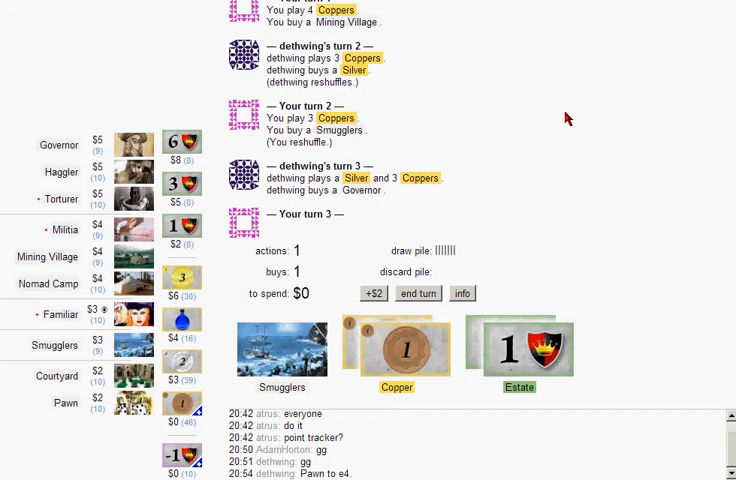
pyautogui.moveTo(556, 118)
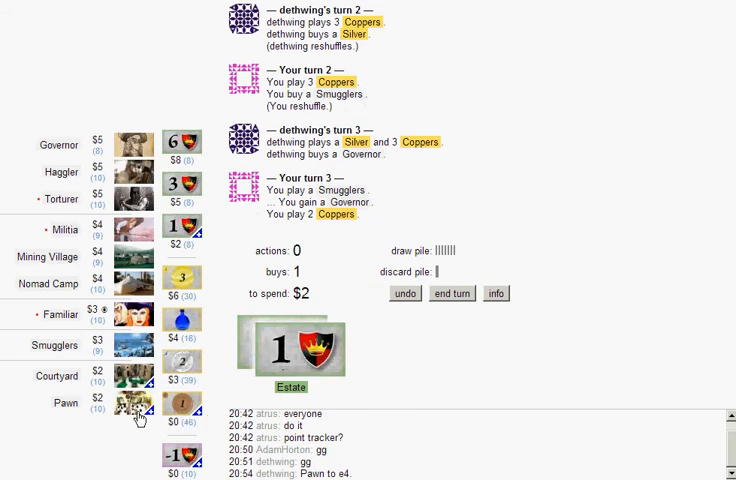
pyautogui.moveTo(130, 405)
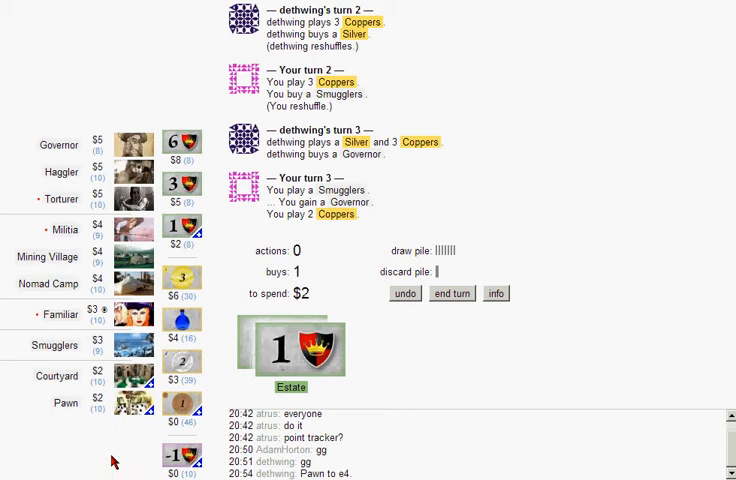
pyautogui.moveTo(127, 470)
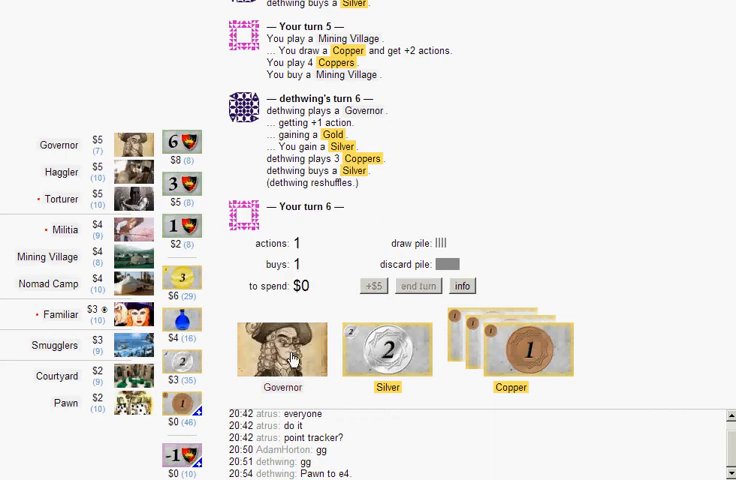
# Step: Play a Governor, then discard two Estates to dethwing's Militia
pyautogui.click(281, 348)
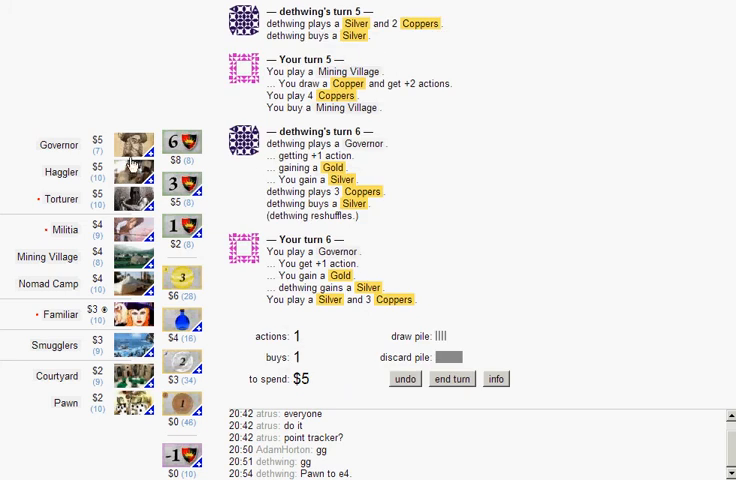
pyautogui.moveTo(148, 97)
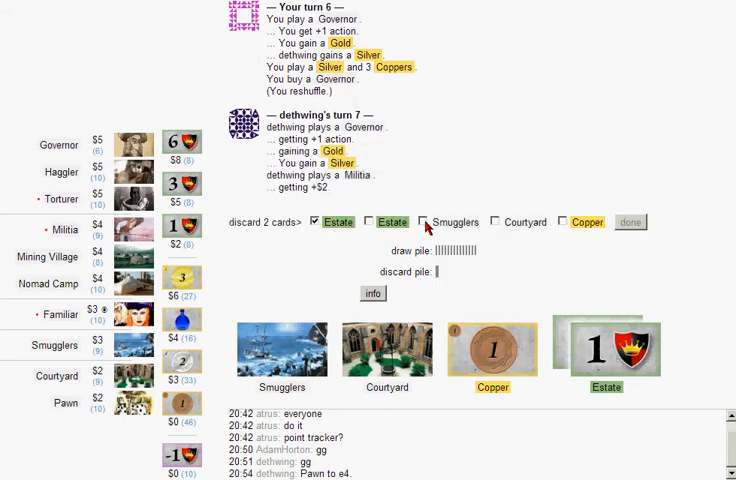
pyautogui.click(629, 222)
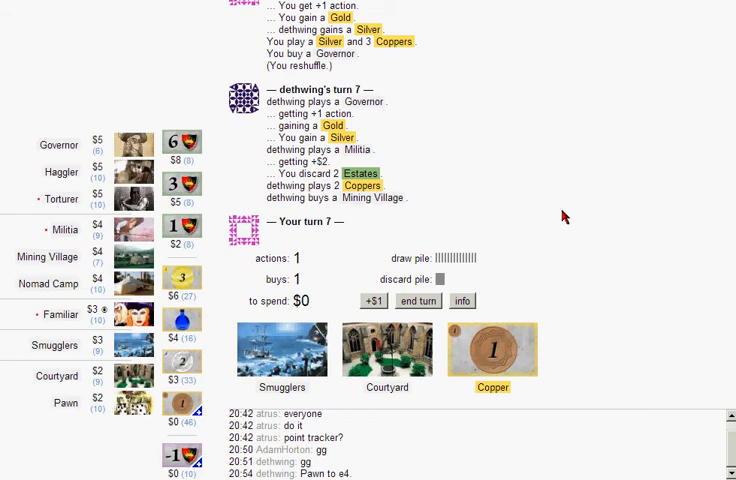
pyautogui.moveTo(568, 210)
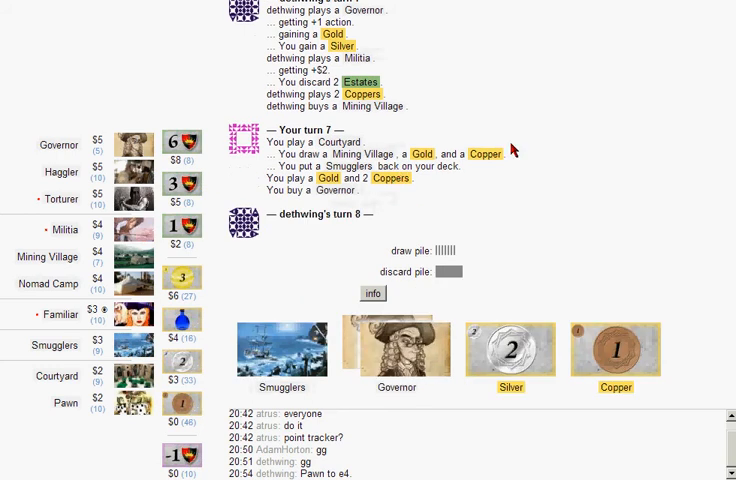
# Step: Scroll down the game view during turn 8
pyautogui.scroll(-3)
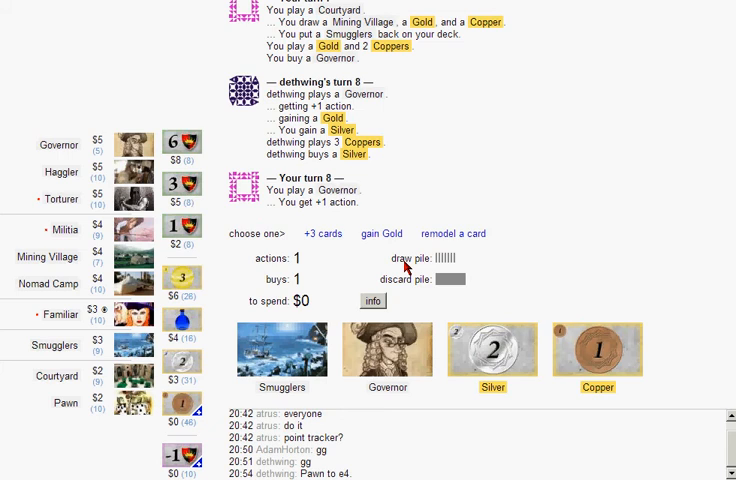
pyautogui.moveTo(404, 260)
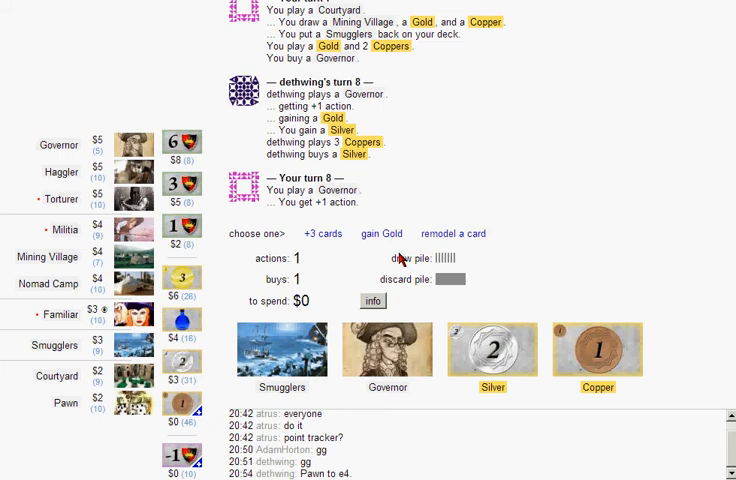
pyautogui.moveTo(400, 258)
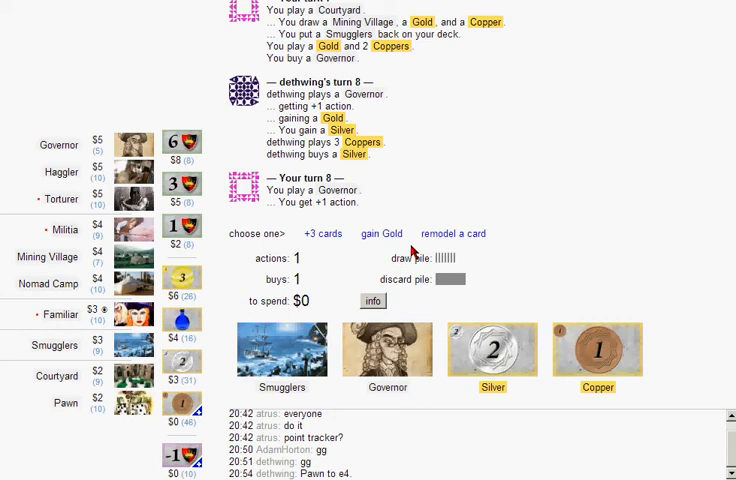
pyautogui.moveTo(400, 265)
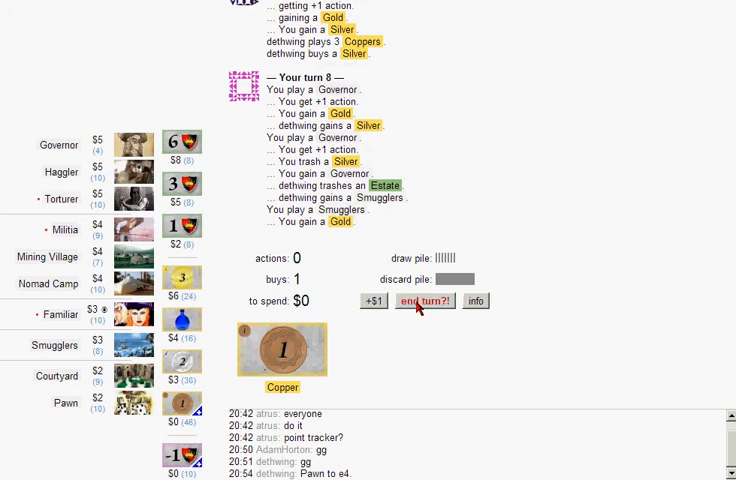
# Step: End turn 8
pyautogui.click(424, 301)
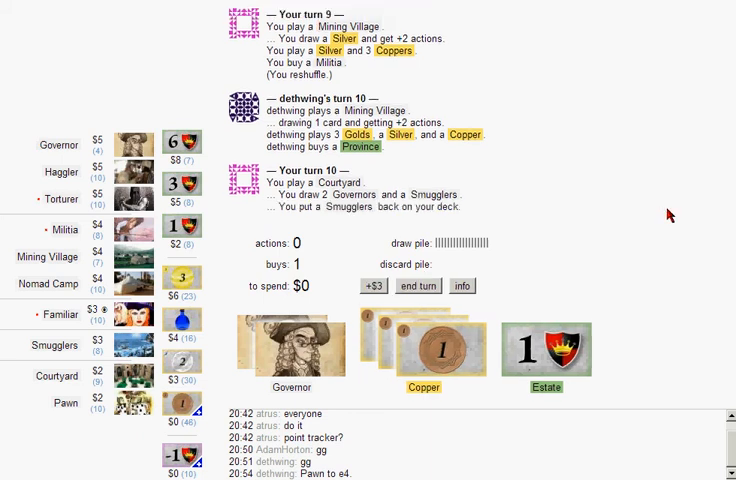
pyautogui.moveTo(465, 250)
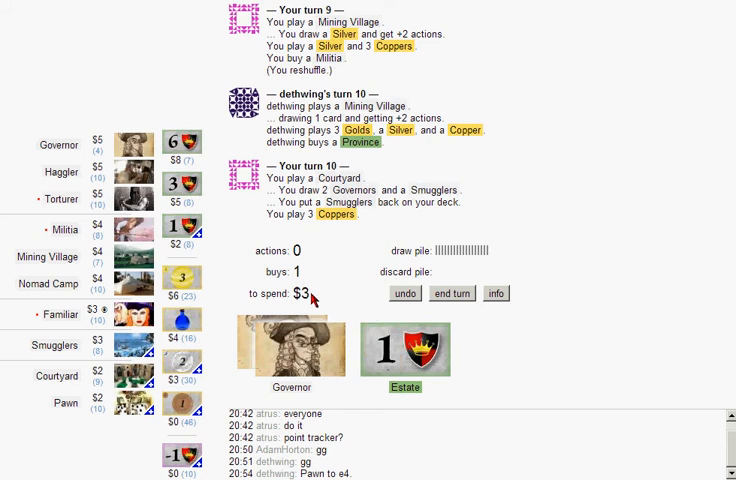
pyautogui.moveTo(246, 315)
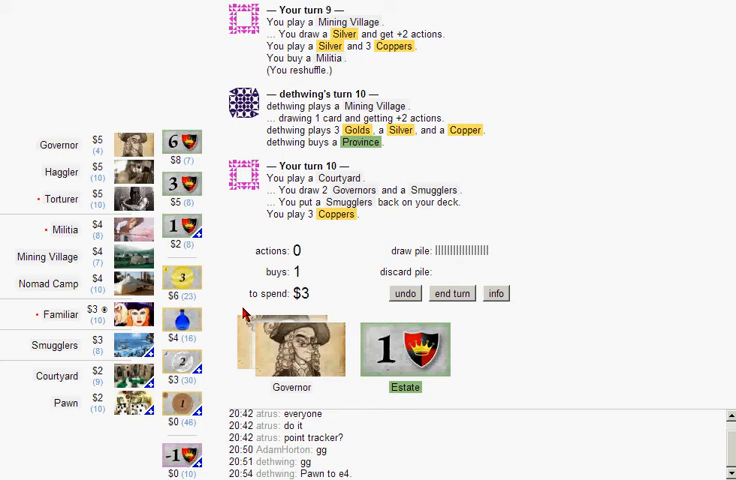
pyautogui.moveTo(135, 412)
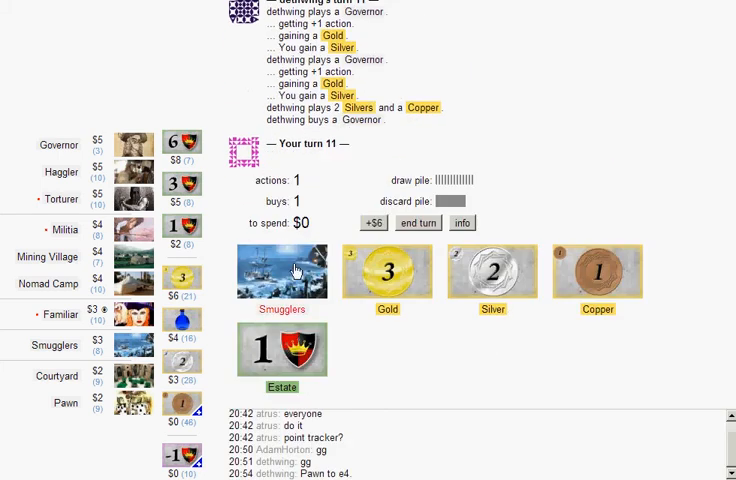
# Step: Gain a Governor with Smugglers, keep the Mining Village, and buy a Province with $13
pyautogui.click(283, 270)
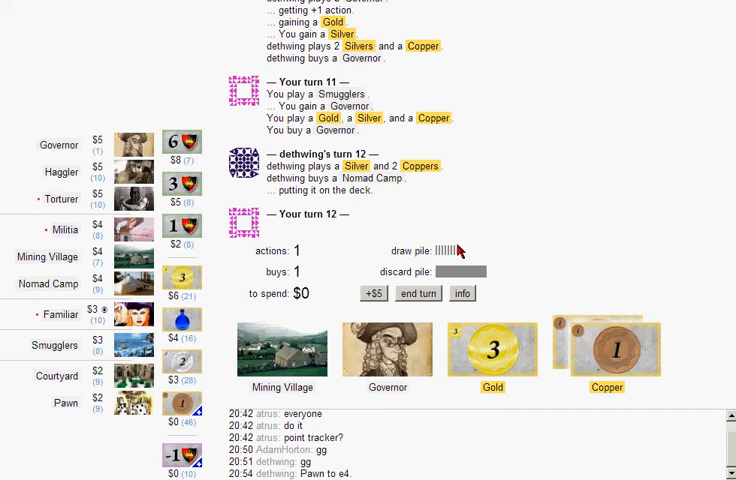
pyautogui.moveTo(458, 250)
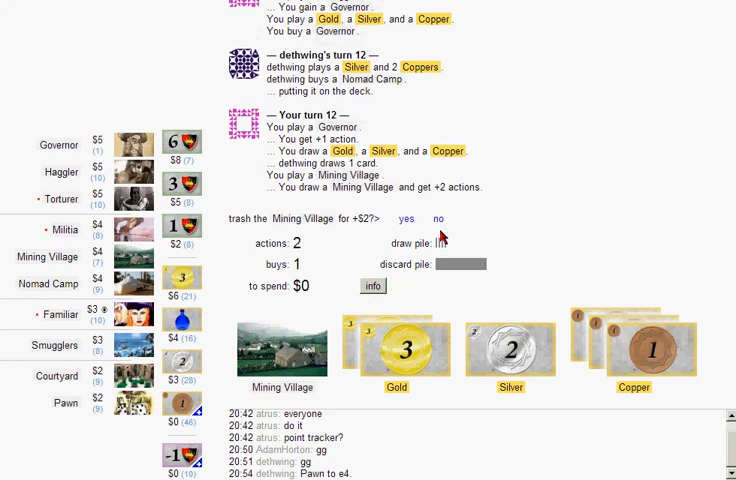
pyautogui.click(440, 219)
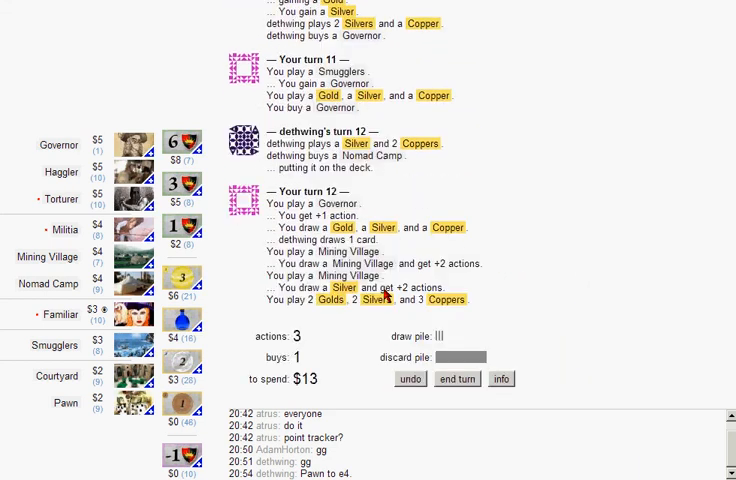
pyautogui.moveTo(186, 147)
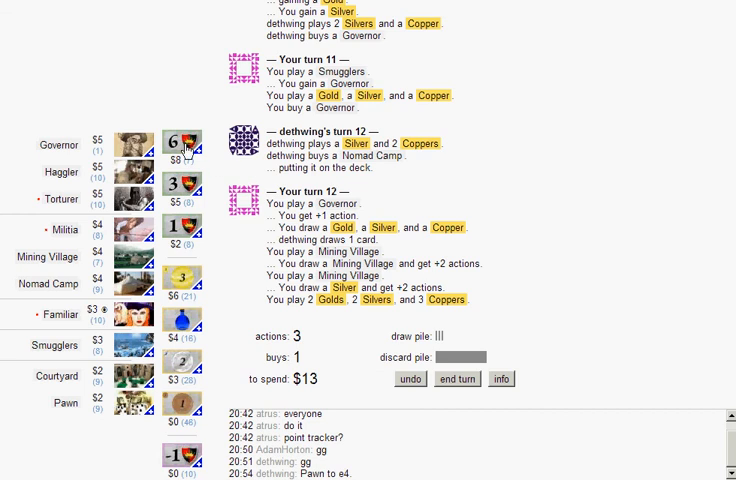
pyautogui.click(457, 378)
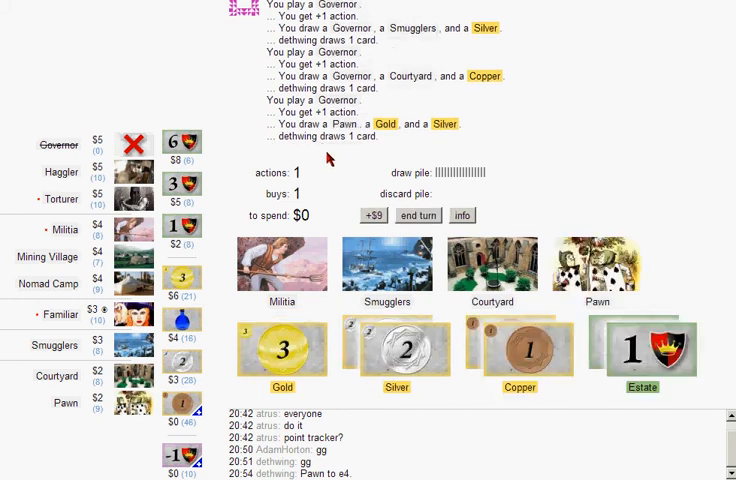
pyautogui.moveTo(597, 265)
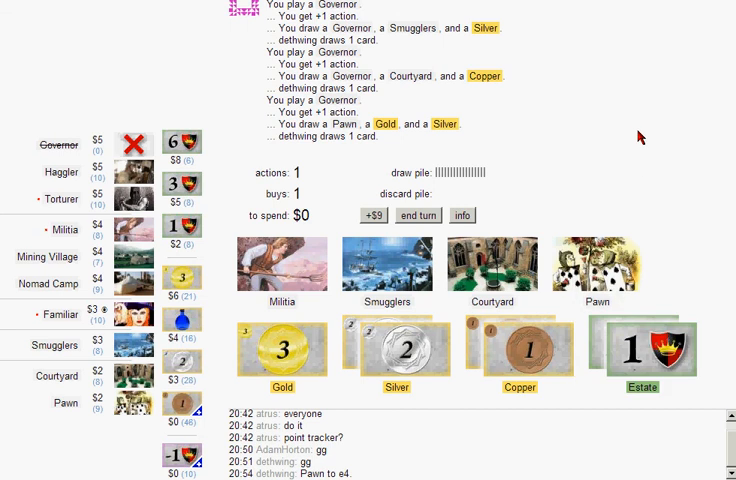
pyautogui.moveTo(622, 170)
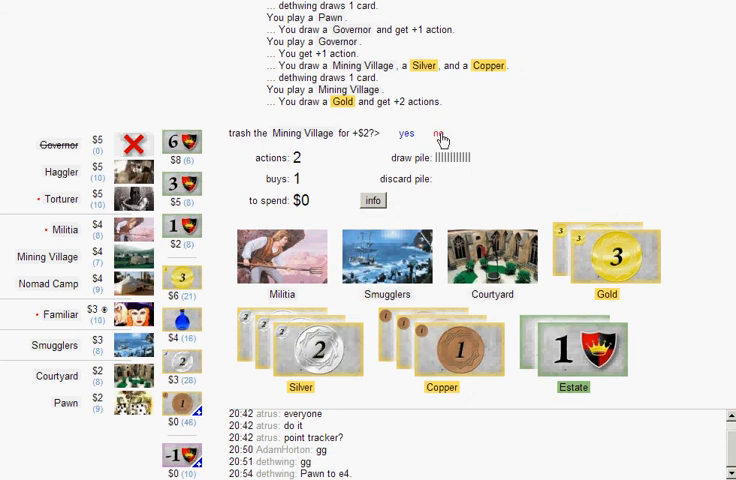
pyautogui.moveTo(440, 137)
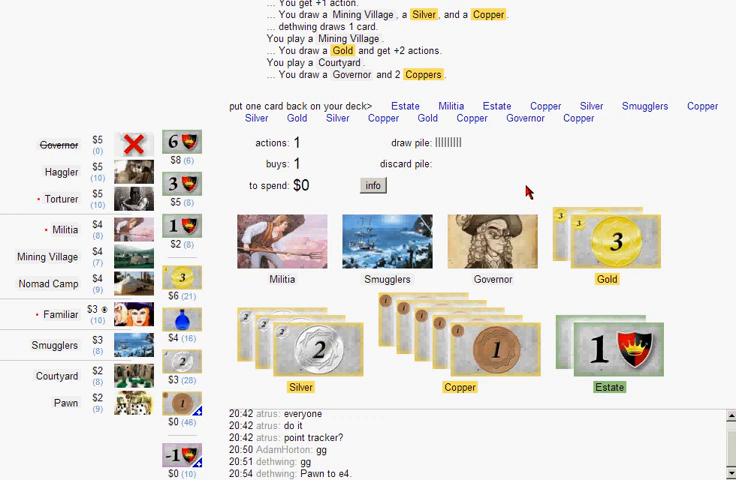
pyautogui.moveTo(527, 193)
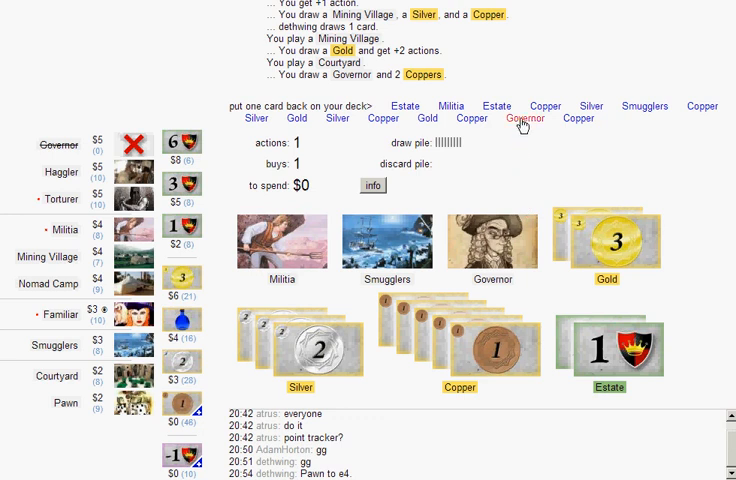
# Step: Put a Governor back on top of the deck and buy a Province with $19
pyautogui.click(523, 118)
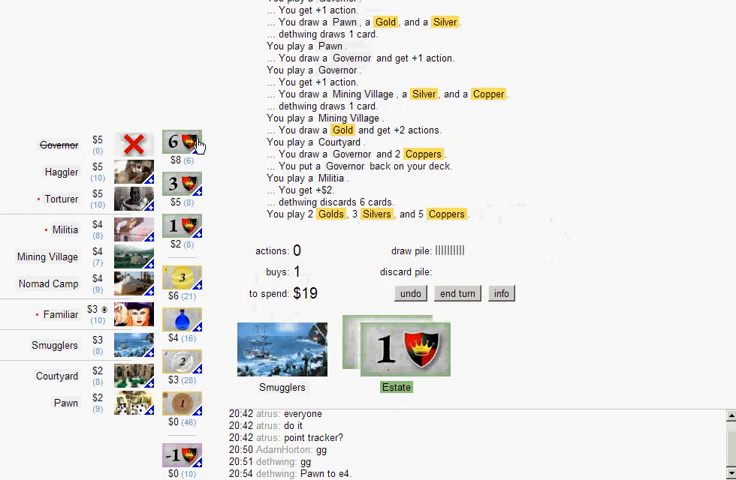
pyautogui.click(456, 293)
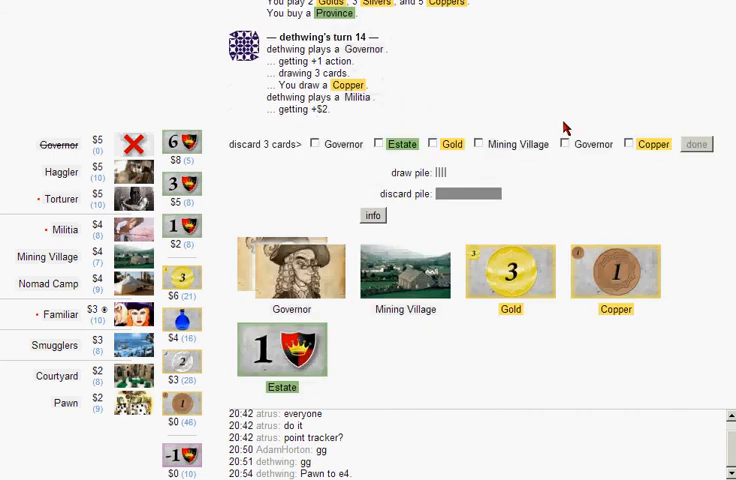
# Step: Discard Estate, Governor and Copper to dethwing's Militia
pyautogui.click(381, 144)
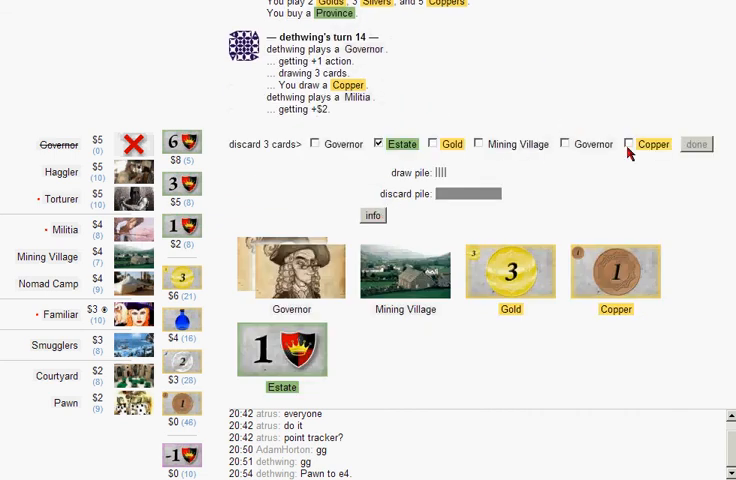
pyautogui.click(632, 144)
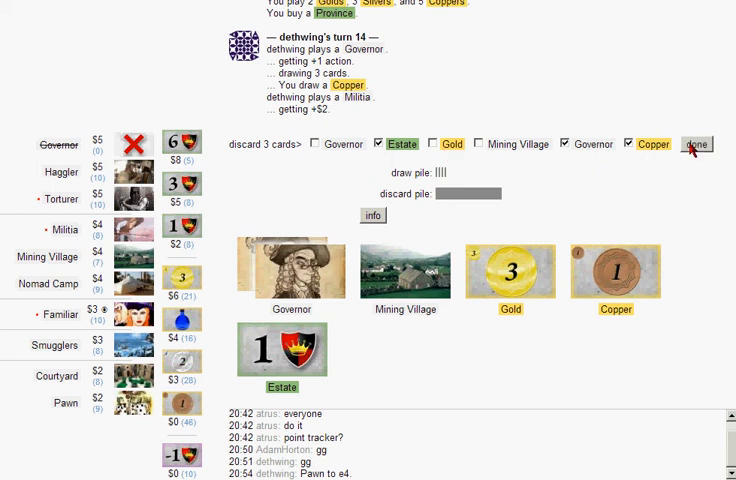
pyautogui.click(697, 144)
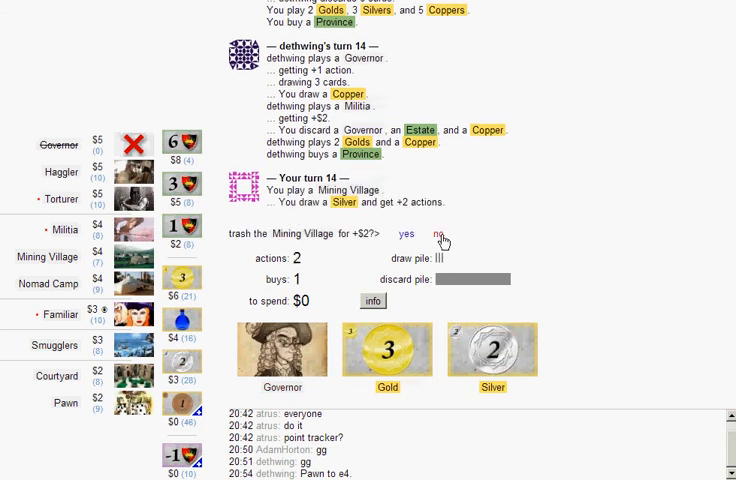
# Step: Trash Mining Village for +$2, remodel a Gold into a Province, and buy Militia
pyautogui.click(404, 233)
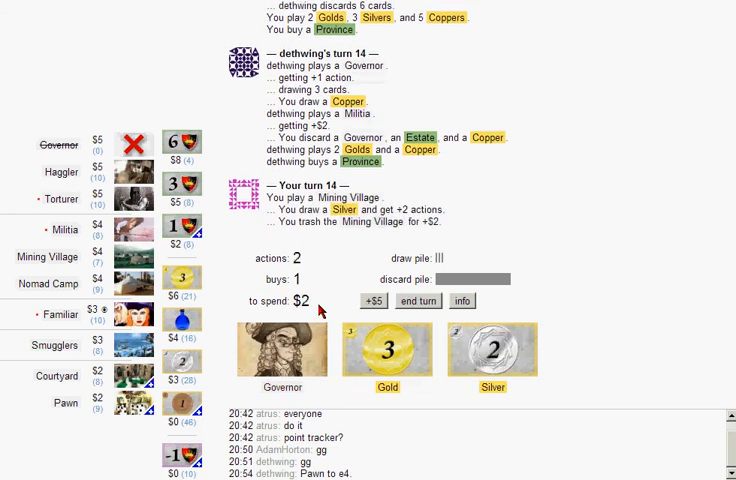
pyautogui.click(283, 349)
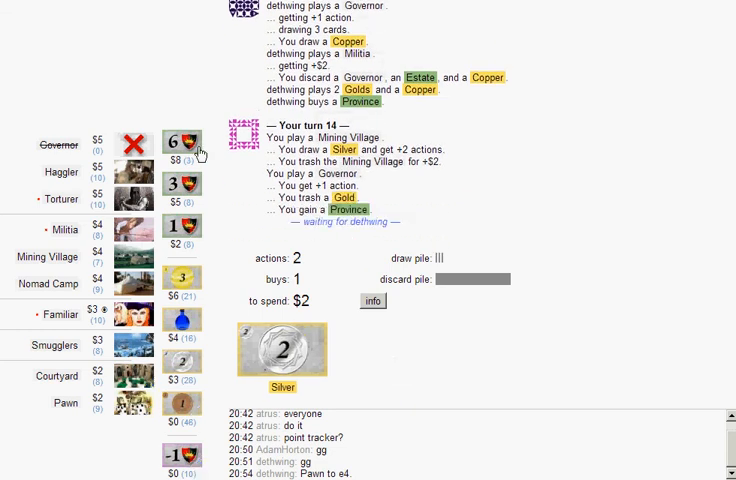
pyautogui.moveTo(345, 330)
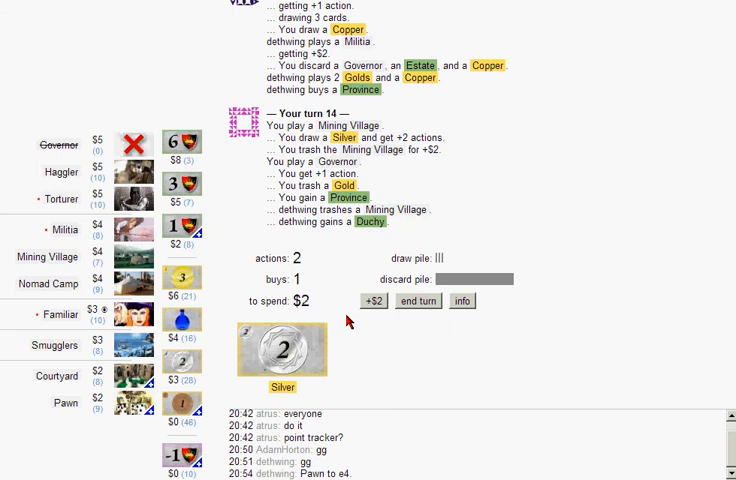
pyautogui.click(417, 300)
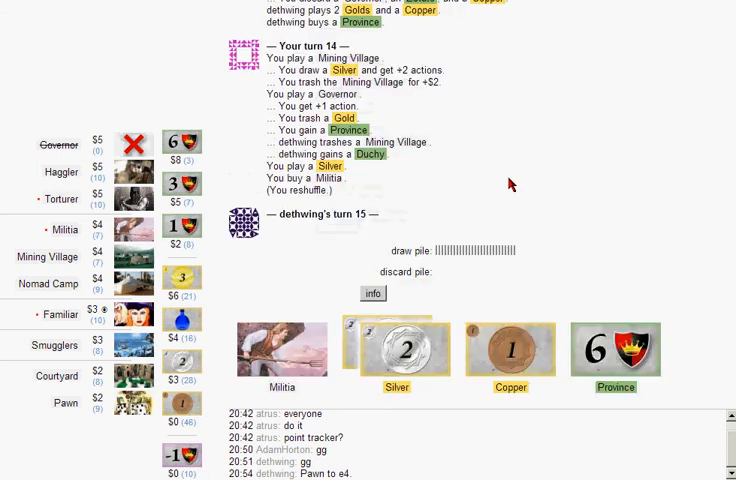
pyautogui.moveTo(628, 116)
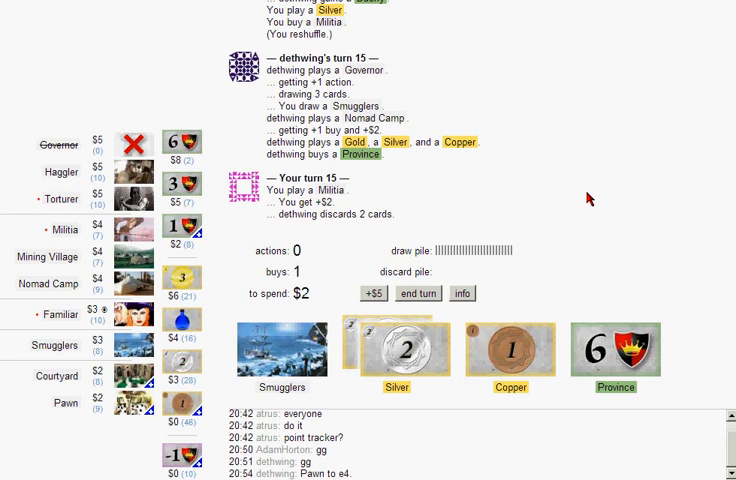
pyautogui.moveTo(358, 300)
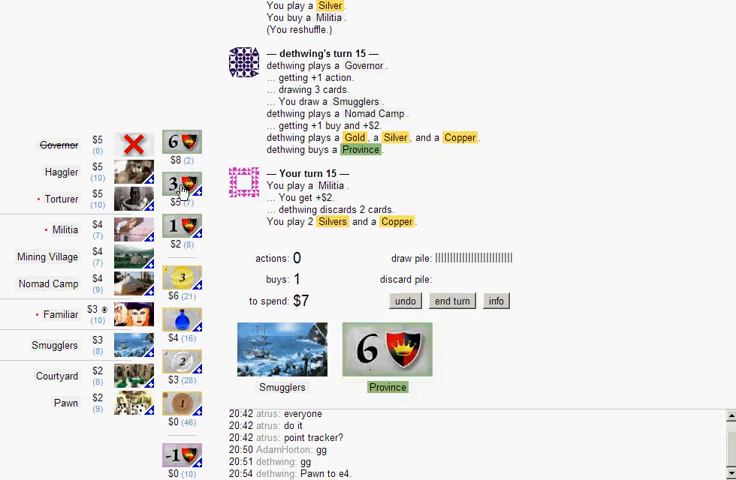
# Step: Buy a Duchy from the supply with $7
pyautogui.click(451, 301)
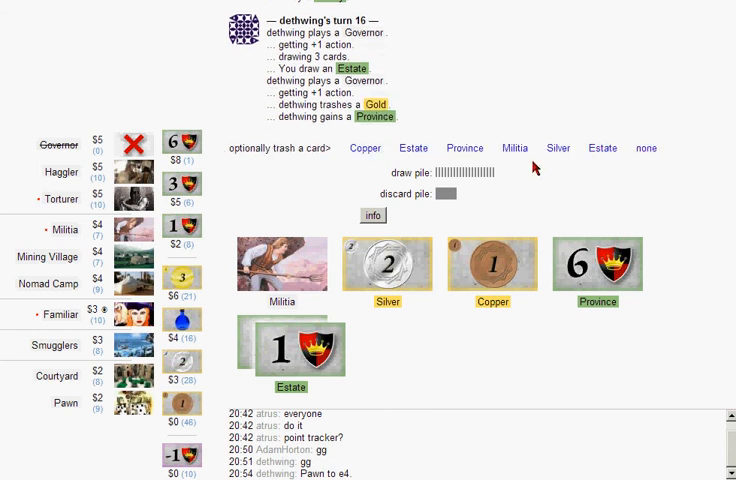
pyautogui.moveTo(521, 203)
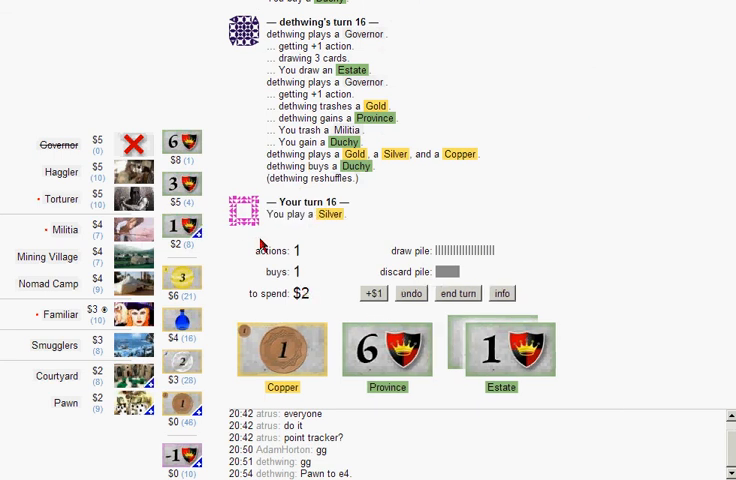
pyautogui.moveTo(248, 237)
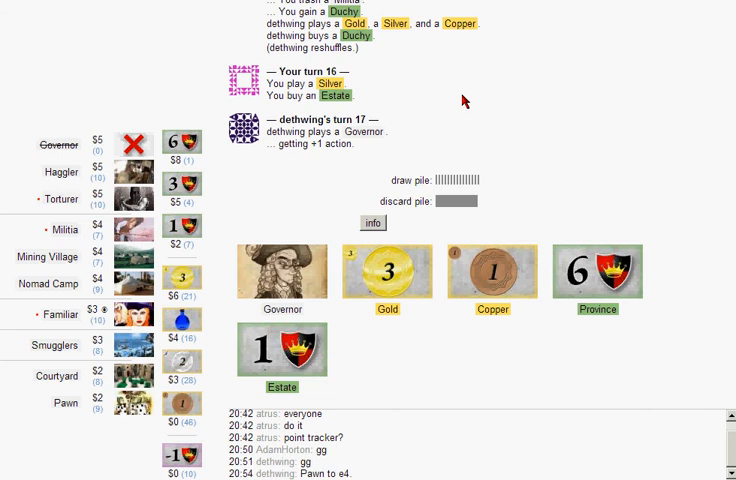
pyautogui.moveTo(567, 418)
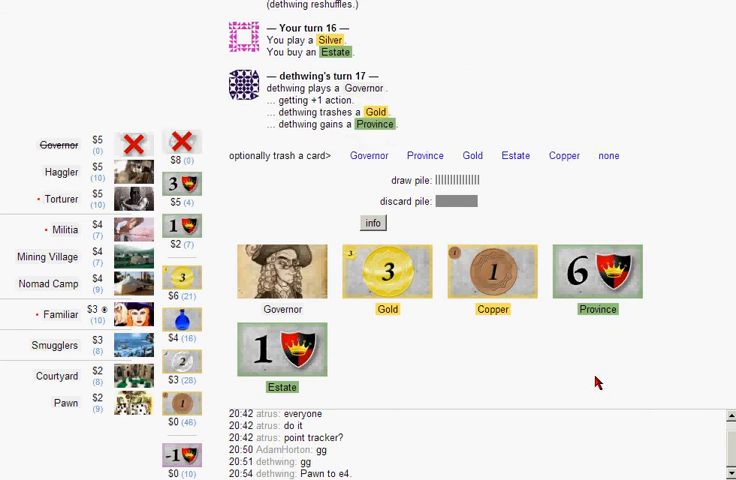
pyautogui.moveTo(593, 185)
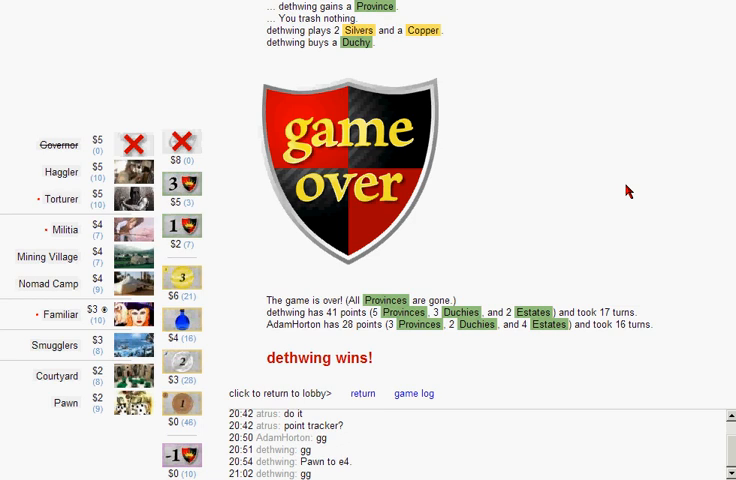
pyautogui.moveTo(638, 196)
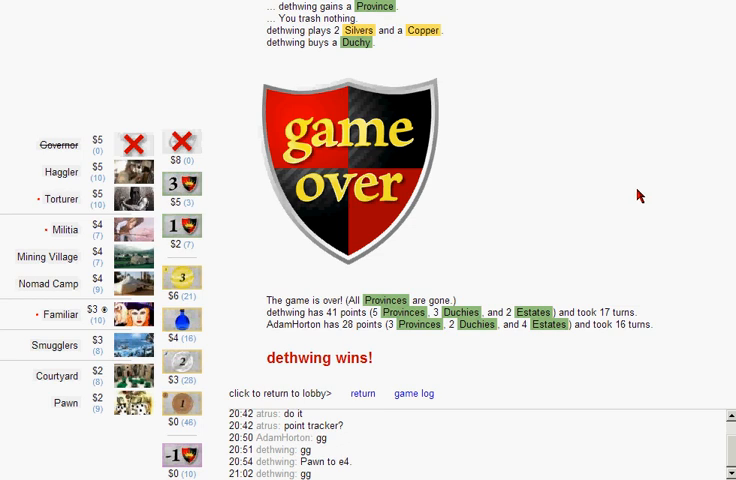